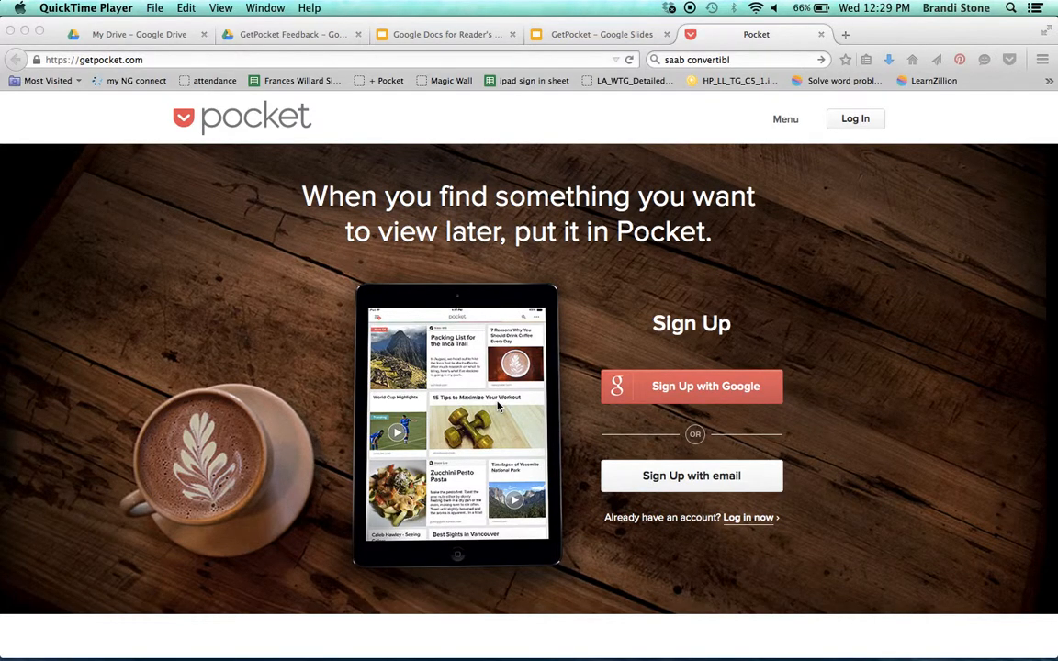
{"action": "mouse_move", "coordinate": [127, 139]}
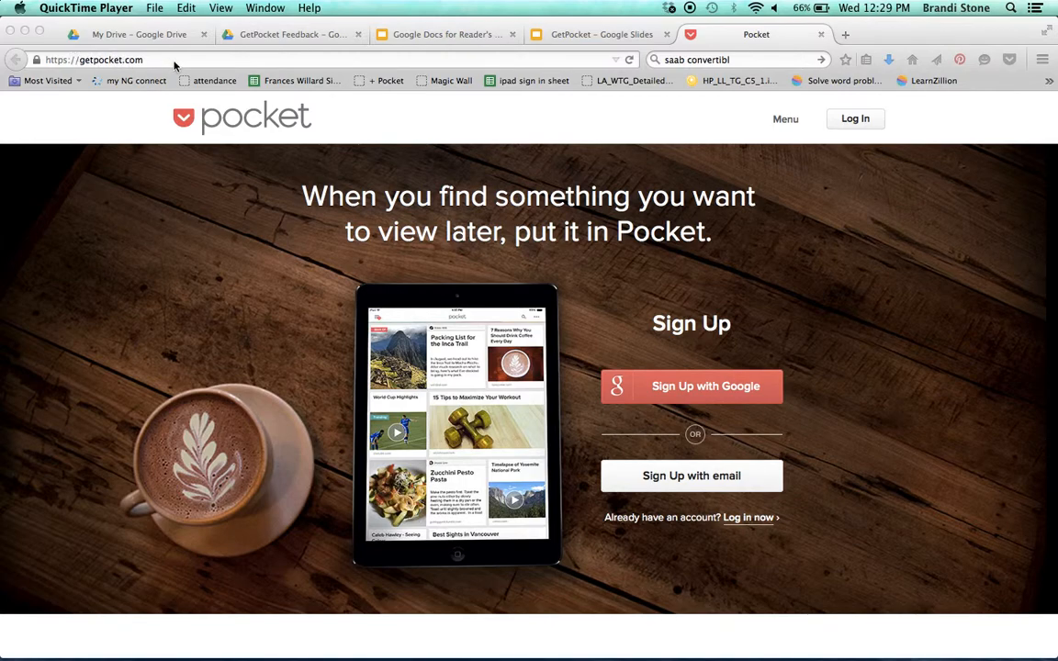
{"action": "mouse_move", "coordinate": [347, 406]}
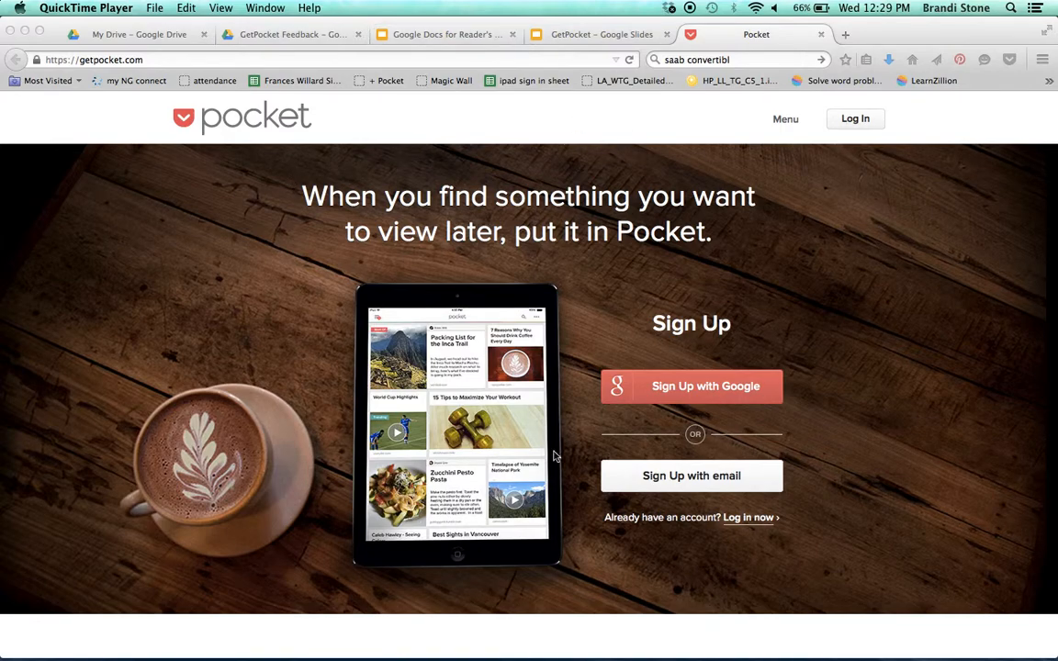
{"action": "mouse_move", "coordinate": [632, 410]}
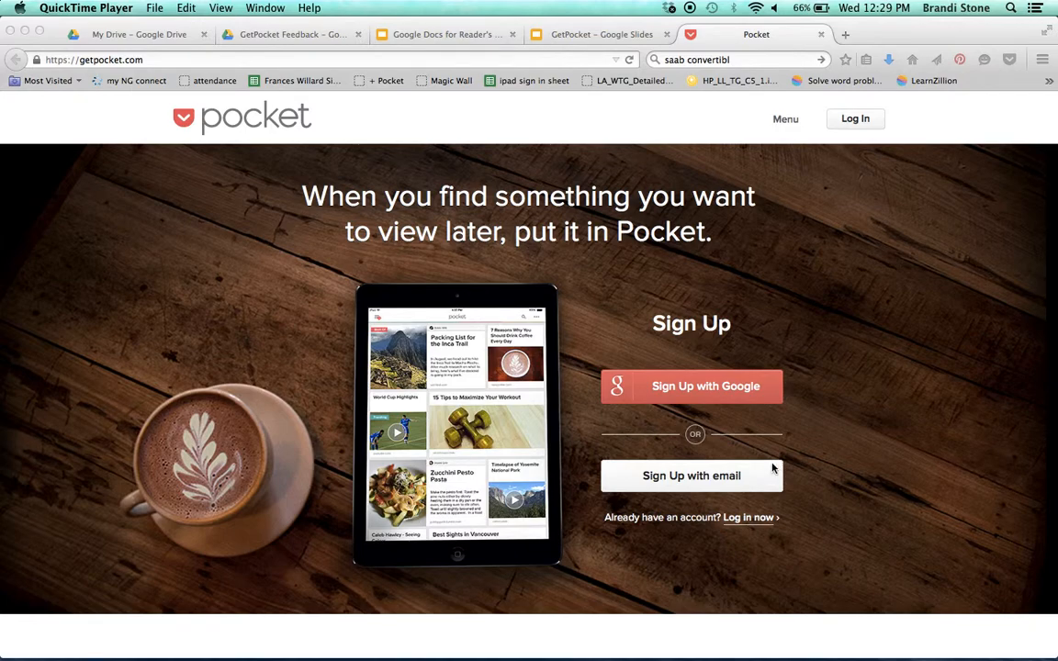
{"action": "mouse_move", "coordinate": [708, 386]}
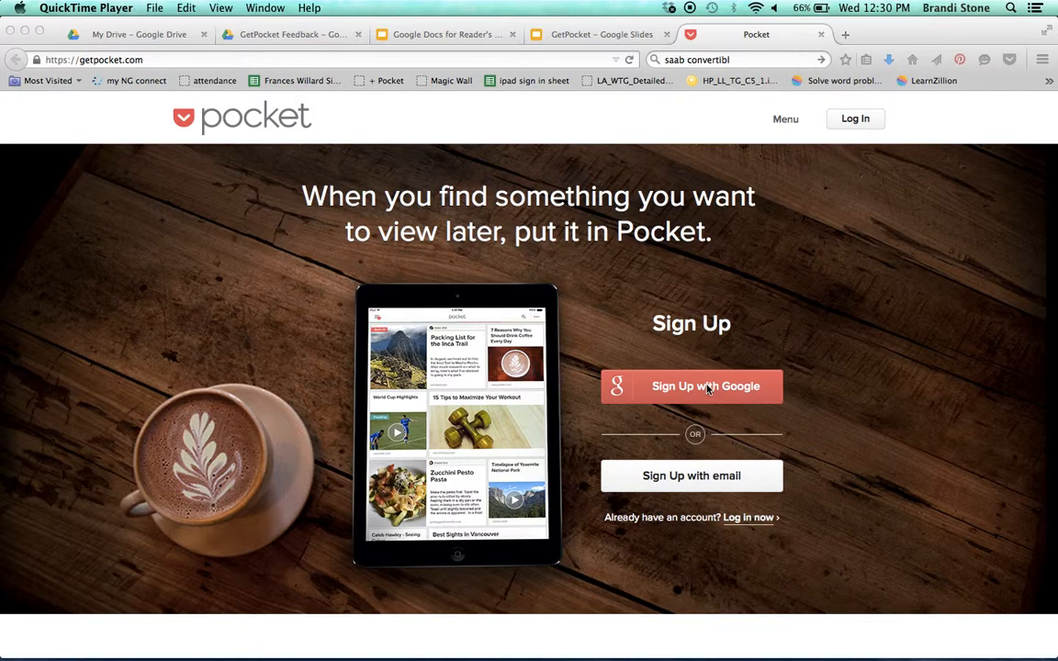
Sign up to Pocket with the Google account and accept the offline-access permission request.
{"action": "left_click", "coordinate": [705, 386]}
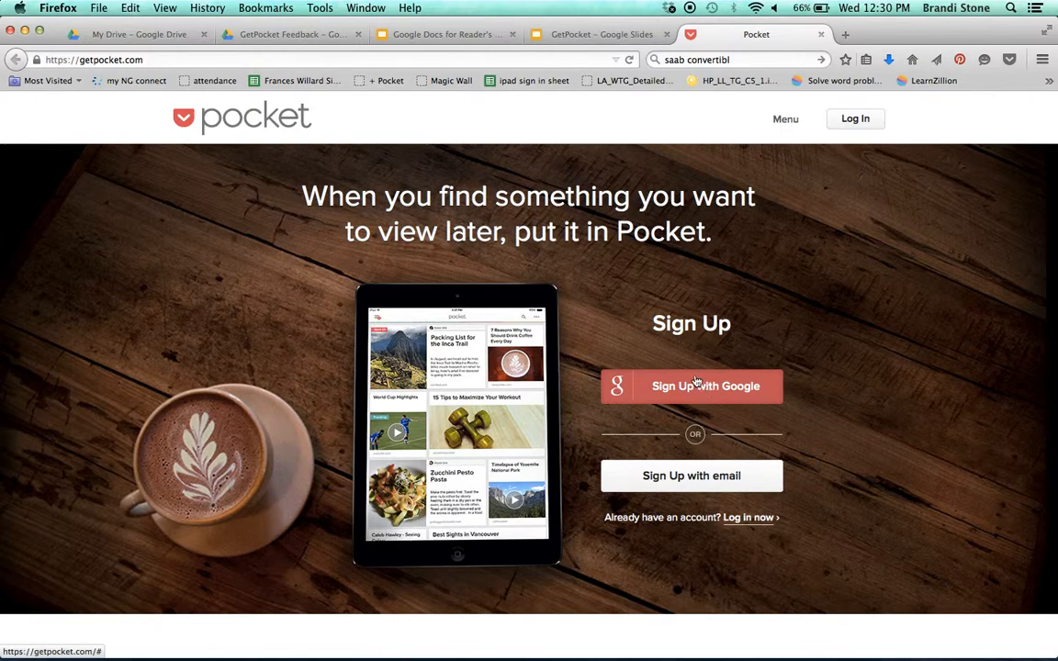
{"action": "left_click", "coordinate": [691, 386]}
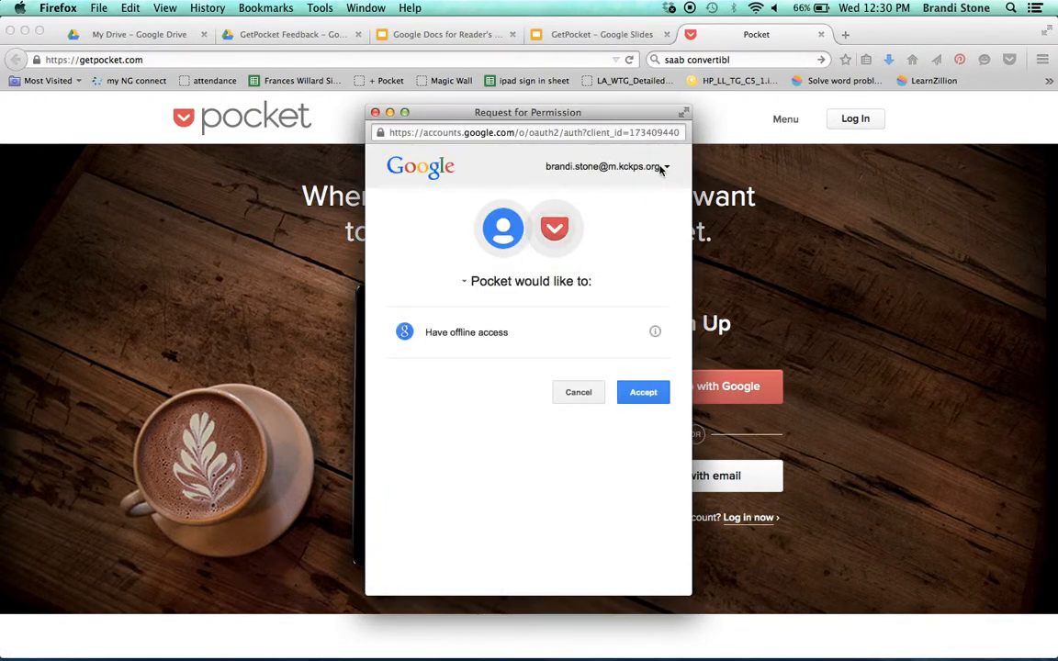
{"action": "left_click", "coordinate": [643, 393]}
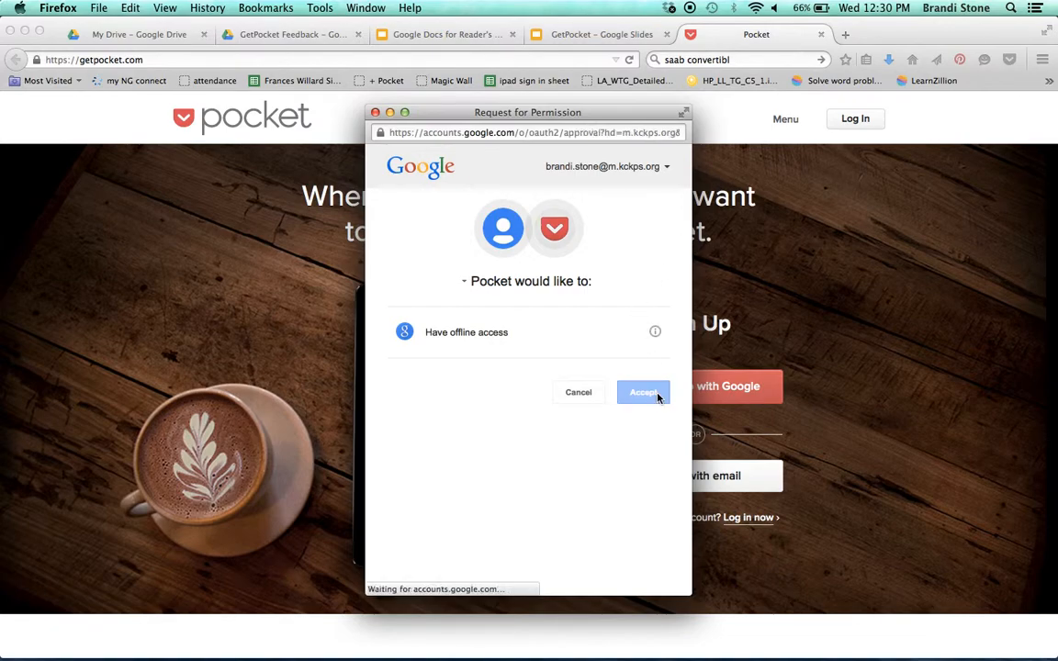
{"action": "left_click", "coordinate": [643, 393]}
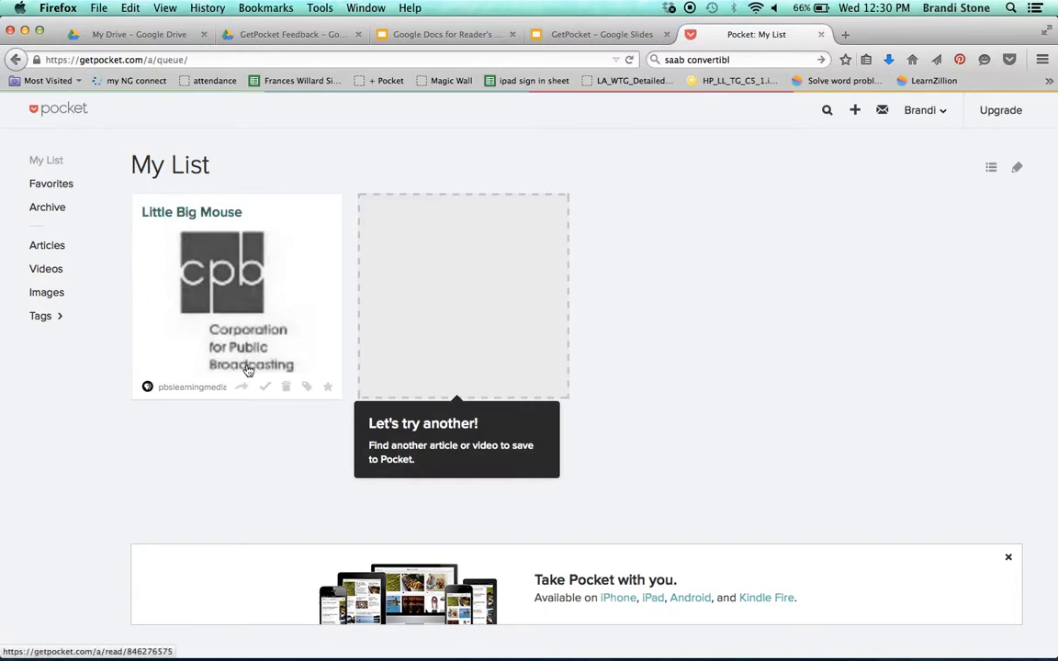
{"action": "mouse_move", "coordinate": [648, 213]}
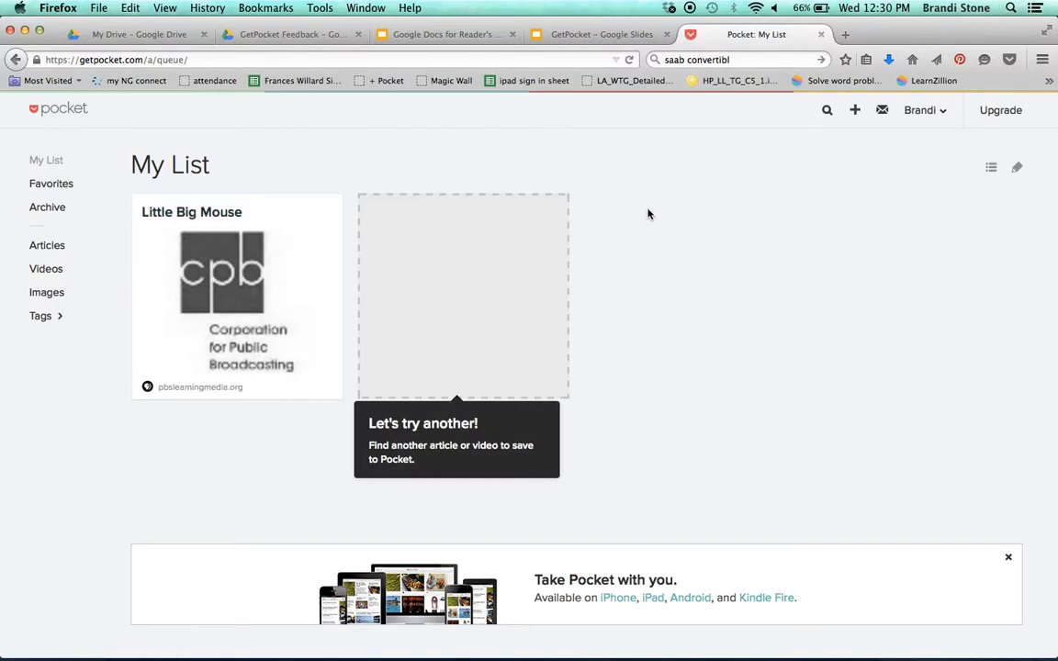
{"action": "mouse_move", "coordinate": [294, 400]}
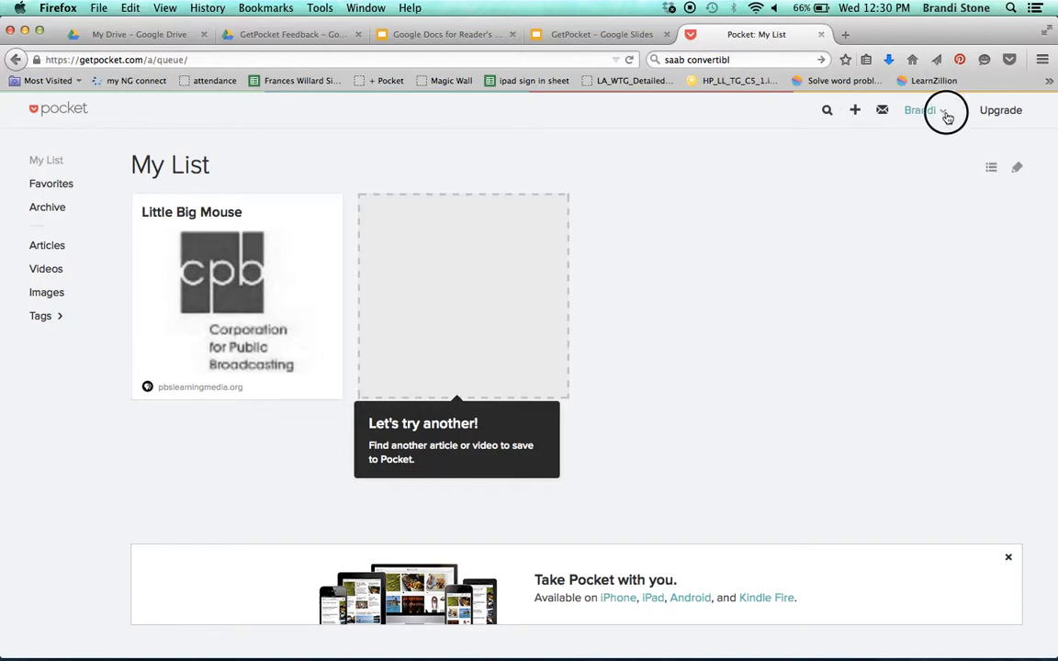
Show the 'Need help saving?' prompt from the My List toolbar.
{"action": "left_click", "coordinate": [926, 111]}
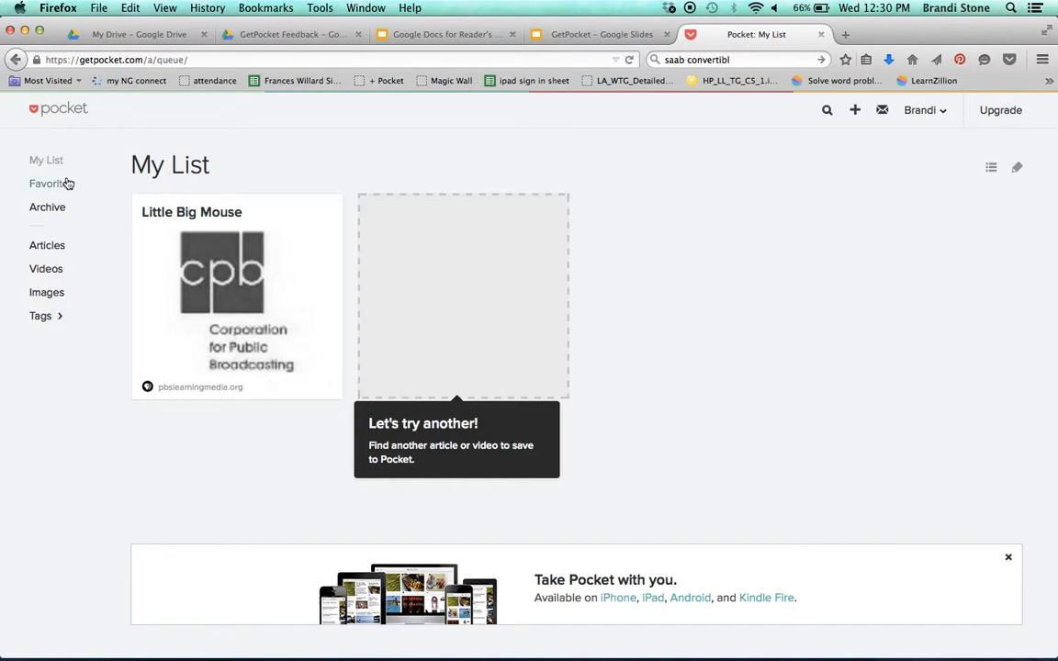
{"action": "mouse_move", "coordinate": [500, 358]}
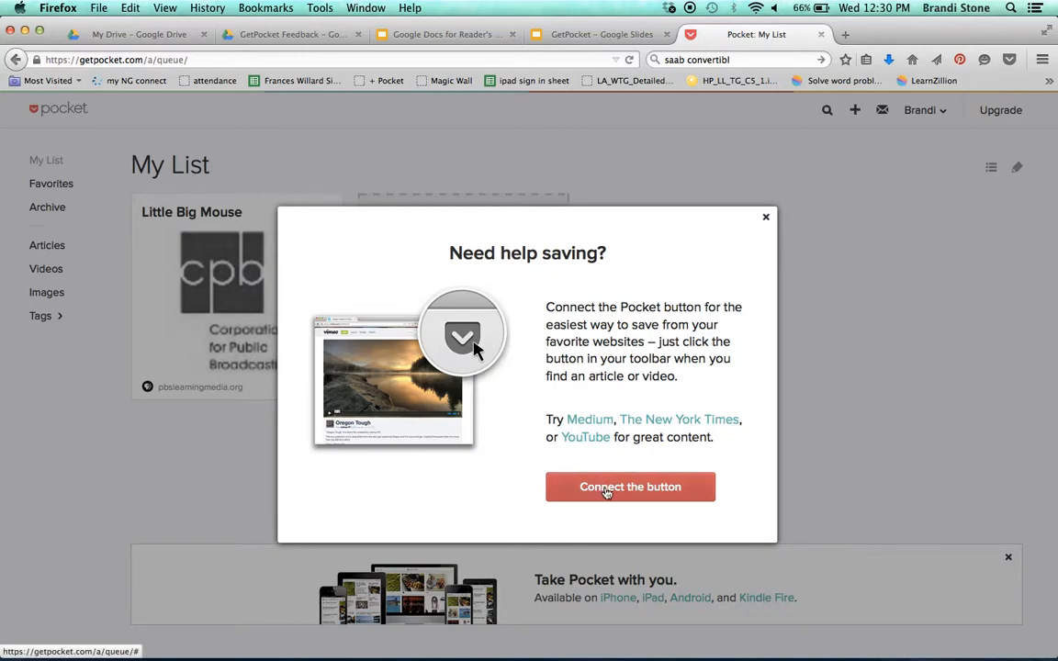
{"action": "mouse_move", "coordinate": [698, 331]}
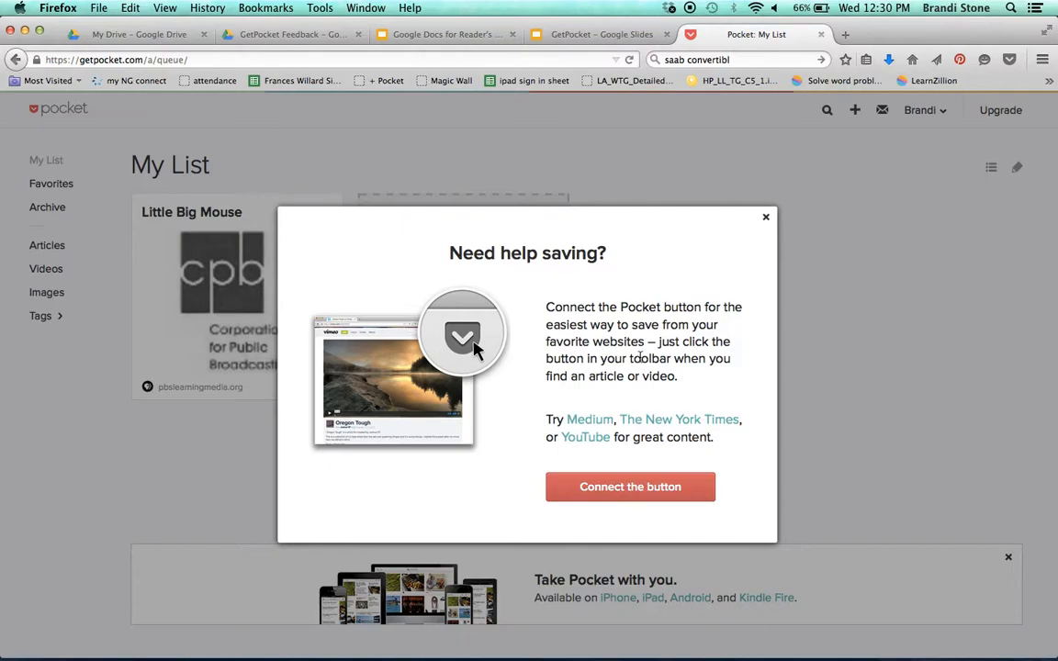
{"action": "mouse_move", "coordinate": [651, 470]}
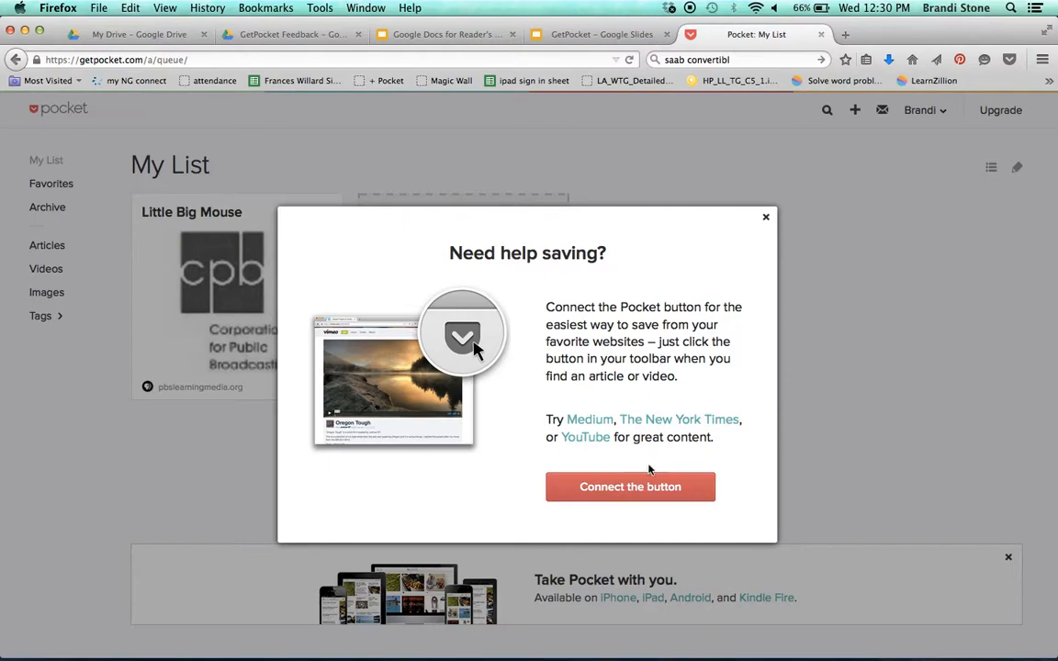
Install the Pocket for Firefox add-on and review the thank-you page's save-a-page steps.
{"action": "left_click", "coordinate": [630, 487]}
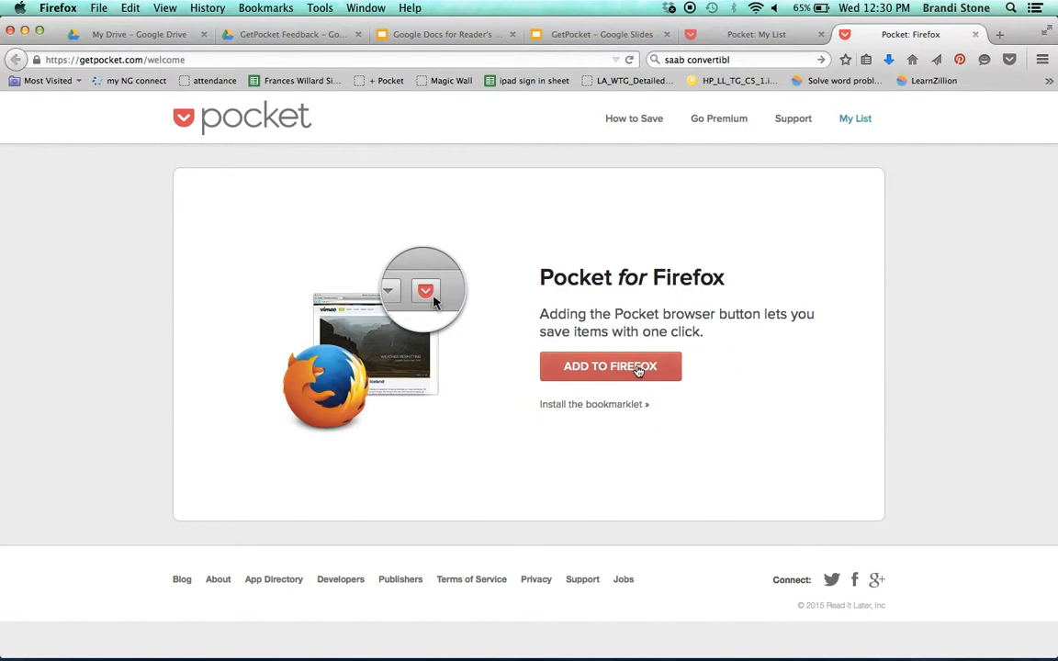
{"action": "left_click", "coordinate": [610, 366]}
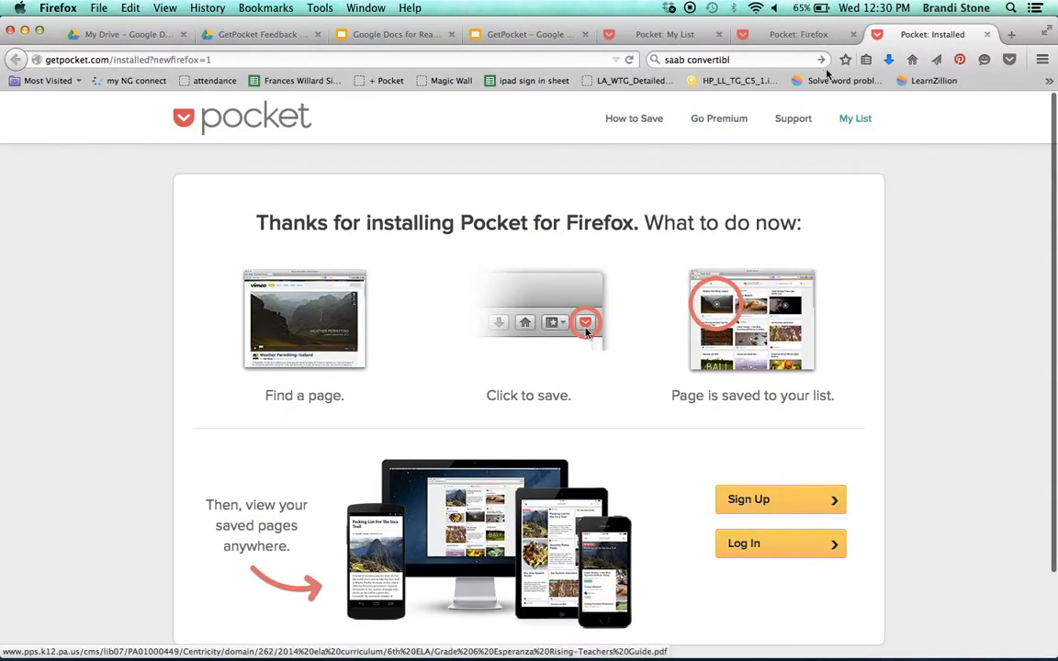
{"action": "scroll", "scroll_direction": "down", "scroll_amount": 3}
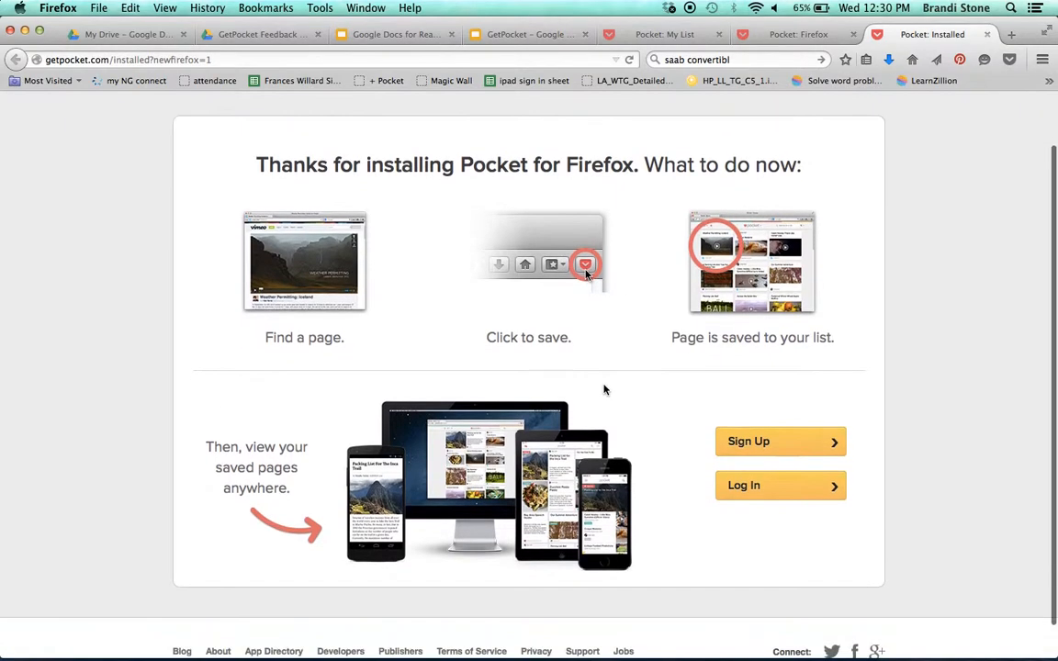
{"action": "scroll", "scroll_direction": "up", "scroll_amount": 3}
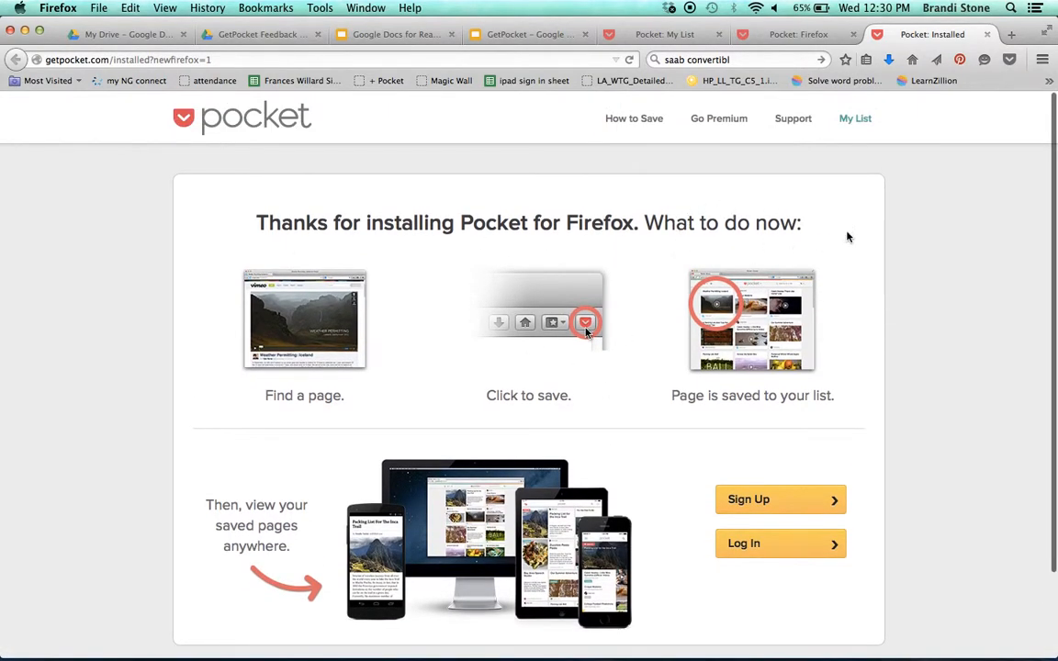
{"action": "mouse_move", "coordinate": [352, 316]}
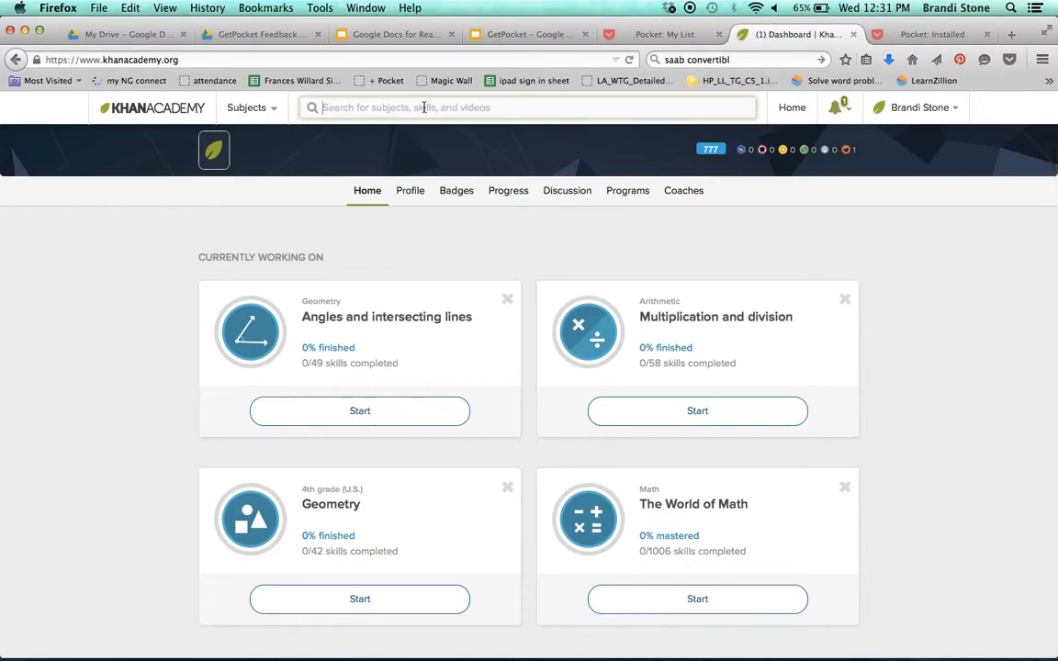
Search Khan Academy for 'adding' and open the unlike-denominators 'units of 10' fractions video.
{"action": "type", "text": "adding"}
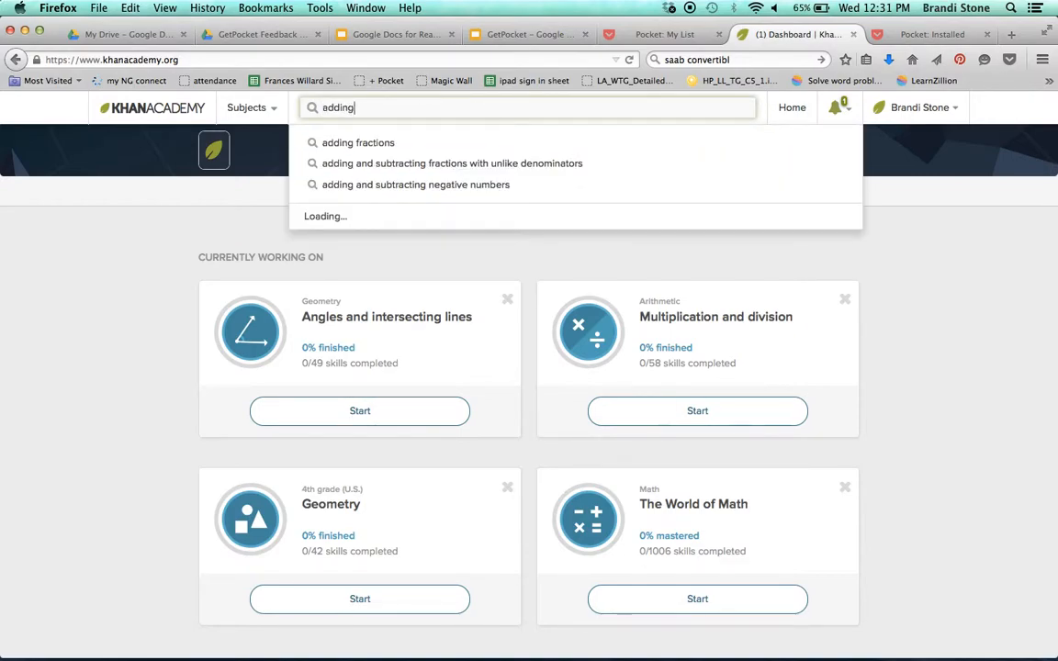
{"action": "left_click", "coordinate": [452, 161]}
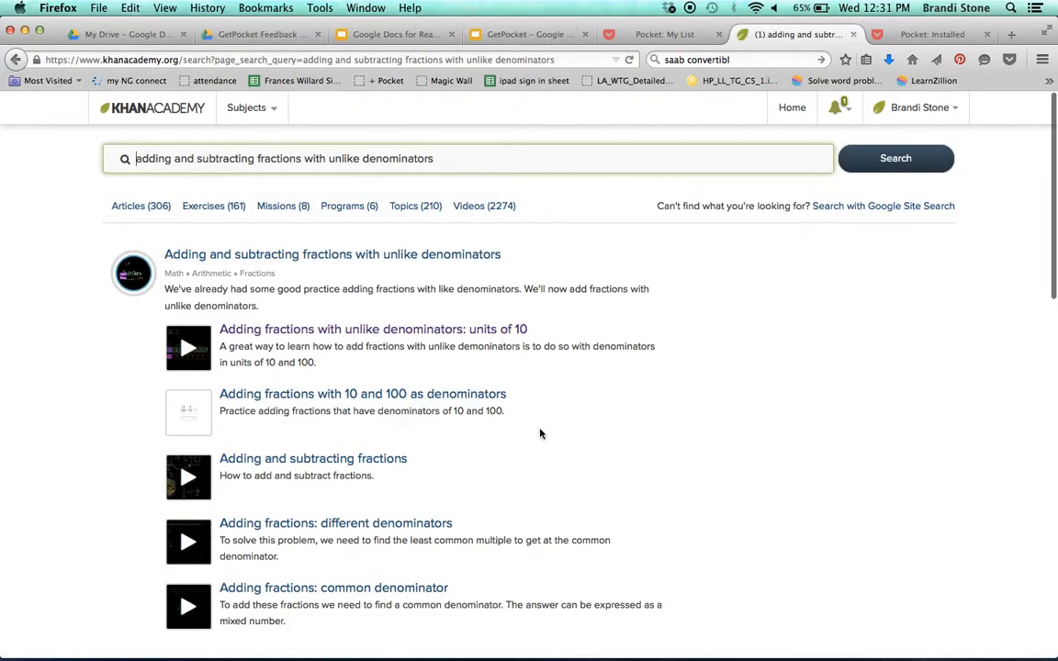
{"action": "left_click", "coordinate": [373, 329]}
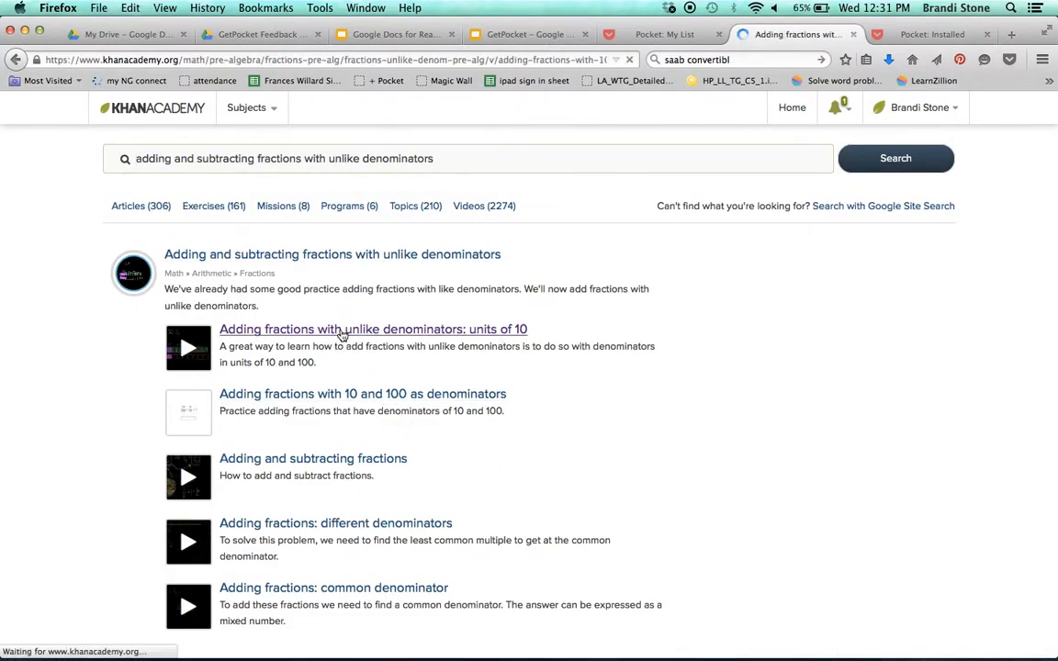
{"action": "left_click", "coordinate": [373, 329]}
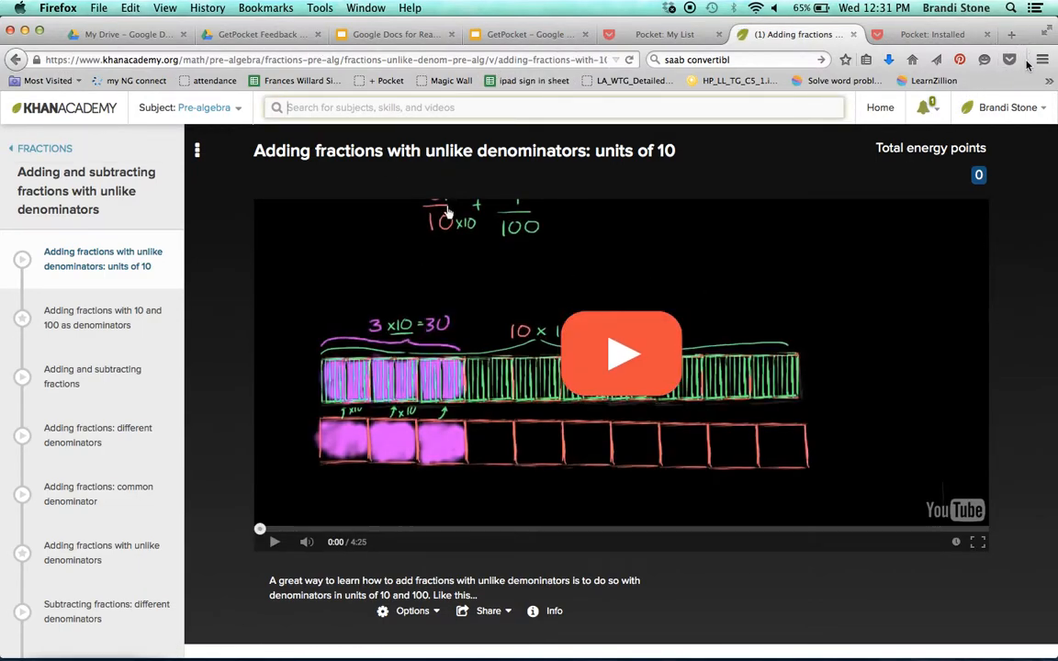
Save the video to Pocket tagged 'Adding Fractions' and return to My List.
{"action": "left_click", "coordinate": [1009, 58]}
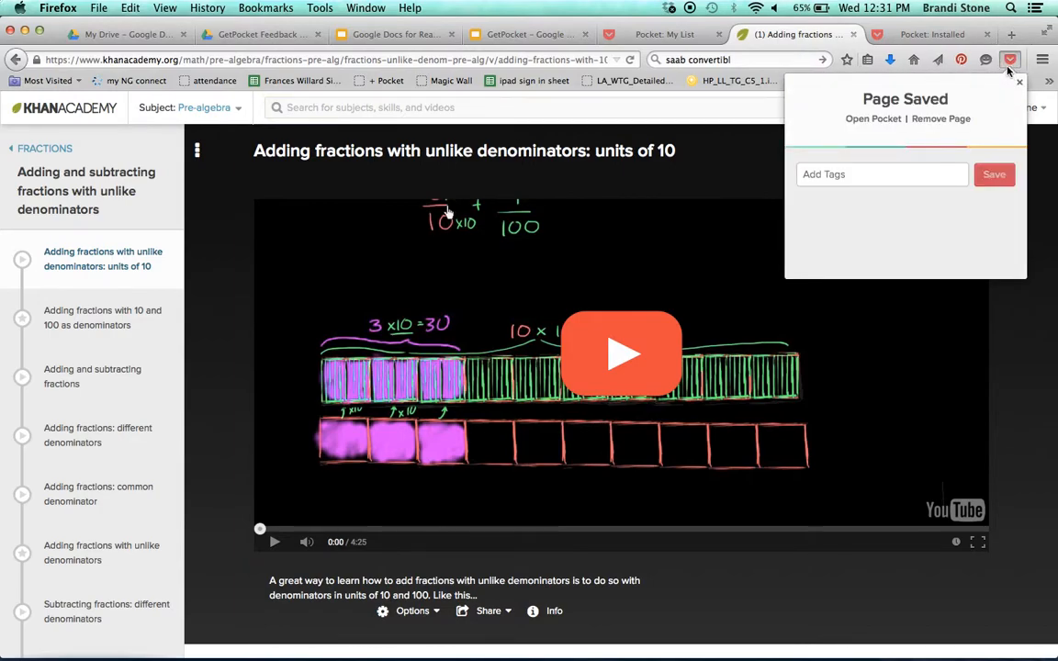
{"action": "mouse_move", "coordinate": [873, 119]}
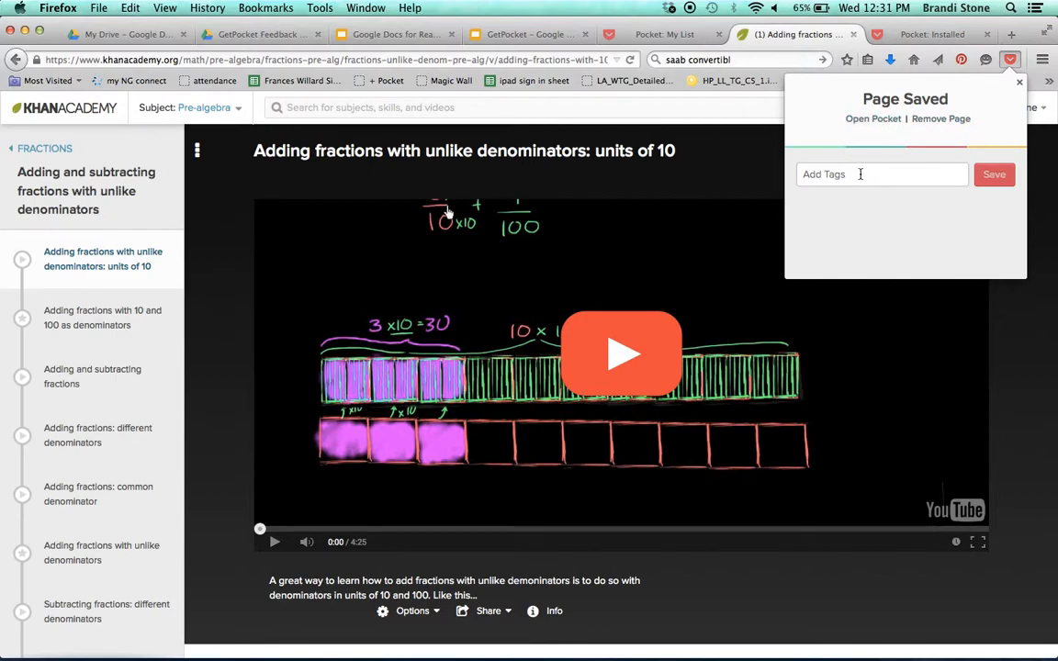
{"action": "type", "text": "Adding Fractions"}
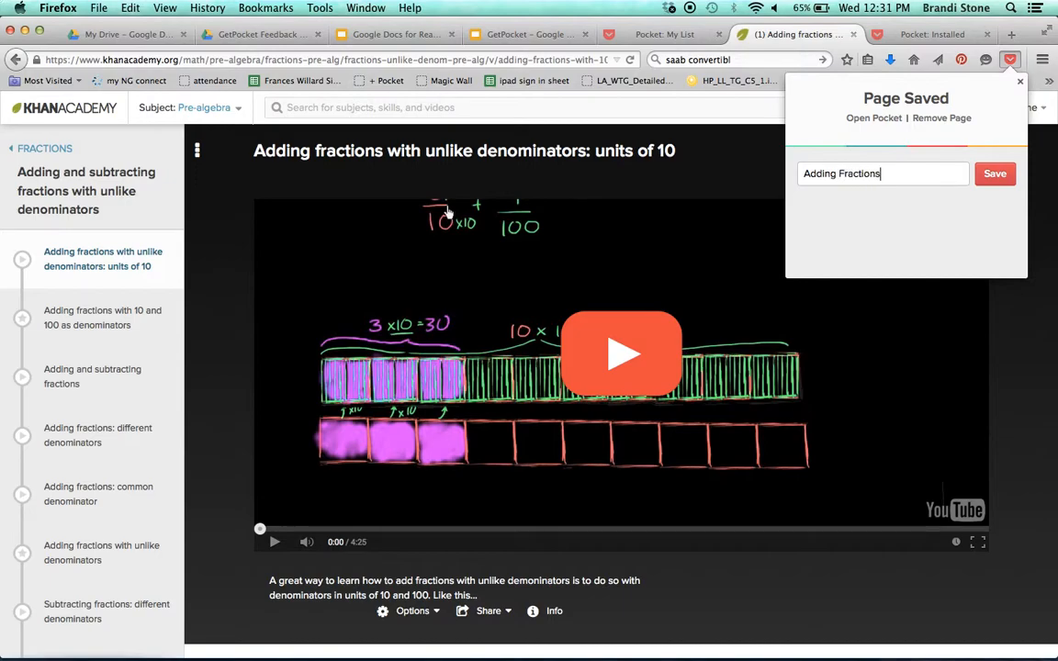
{"action": "left_click", "coordinate": [996, 172]}
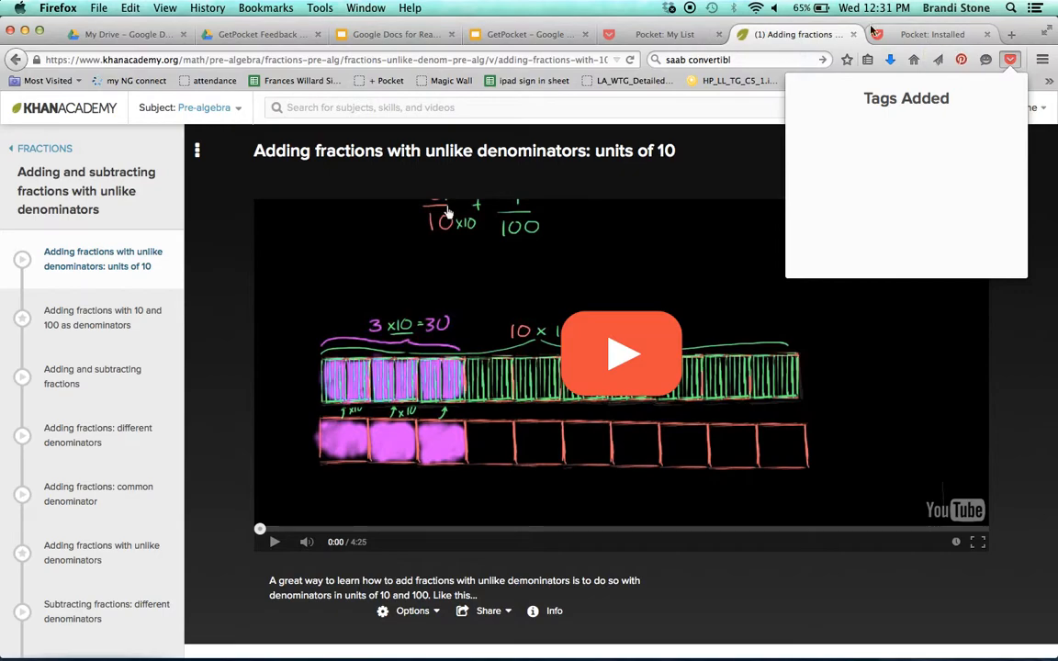
{"action": "left_click", "coordinate": [663, 33]}
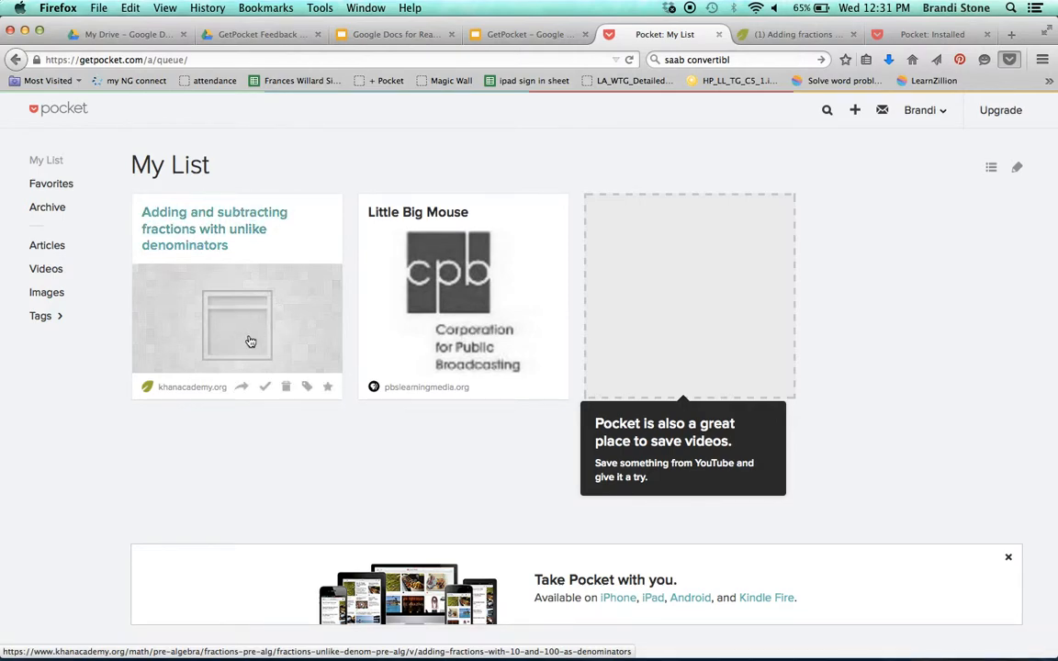
{"action": "mouse_move", "coordinate": [959, 114]}
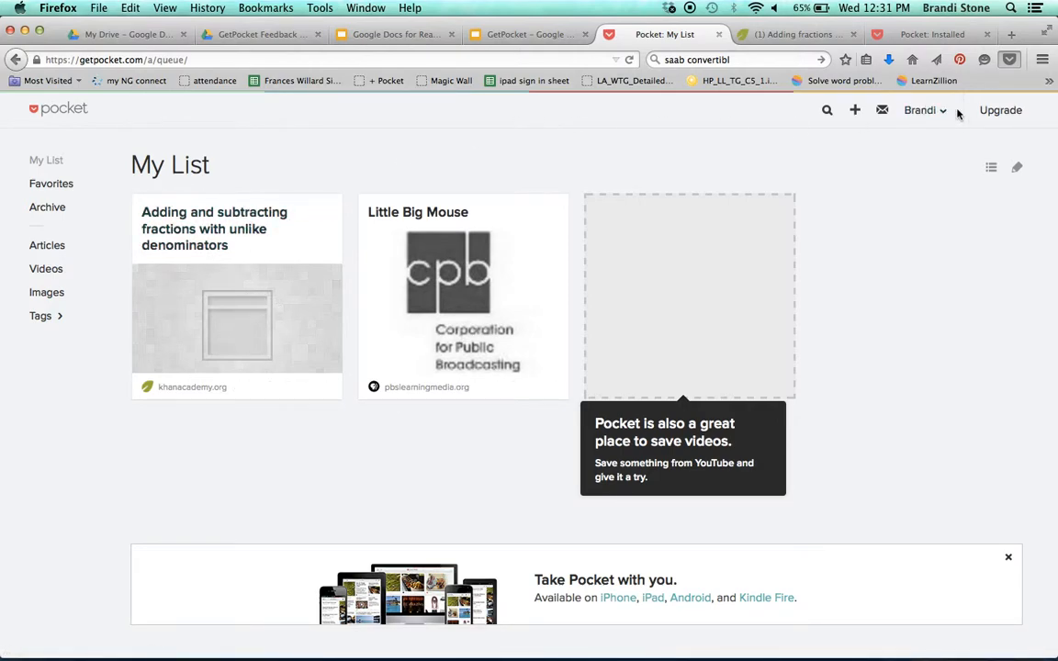
{"action": "mouse_move", "coordinate": [939, 114]}
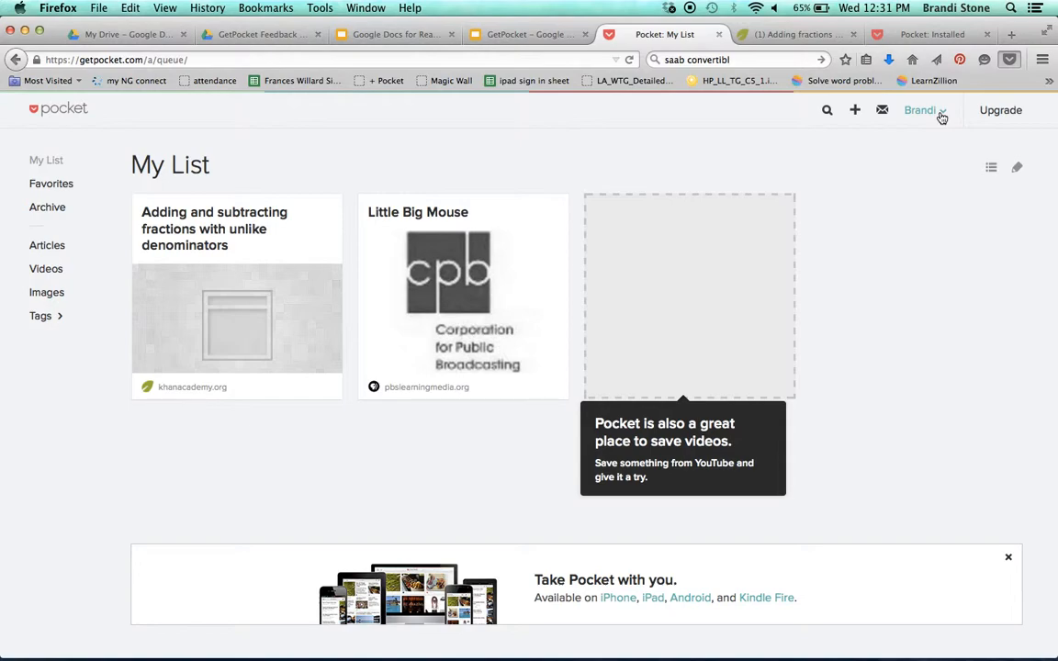
{"action": "mouse_move", "coordinate": [886, 288]}
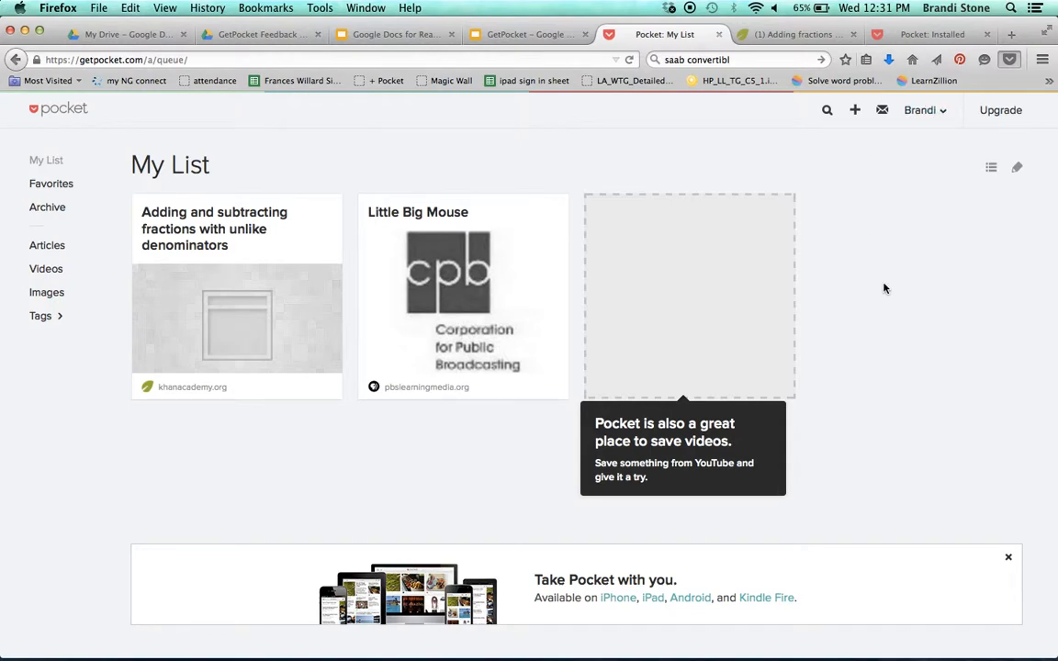
{"action": "mouse_move", "coordinate": [428, 35]}
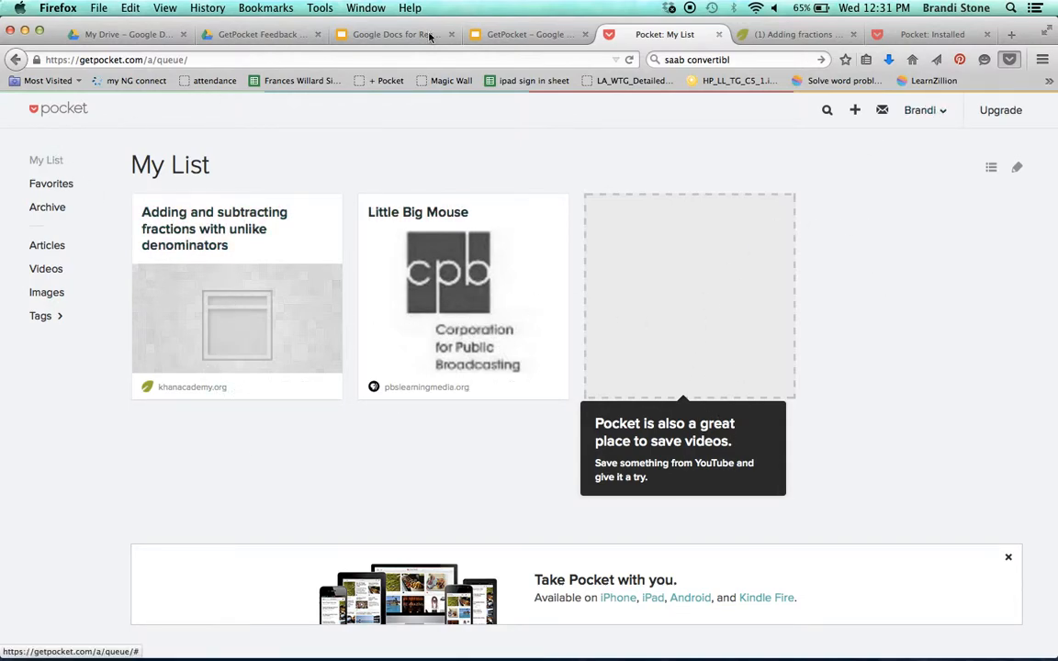
{"action": "mouse_move", "coordinate": [386, 474]}
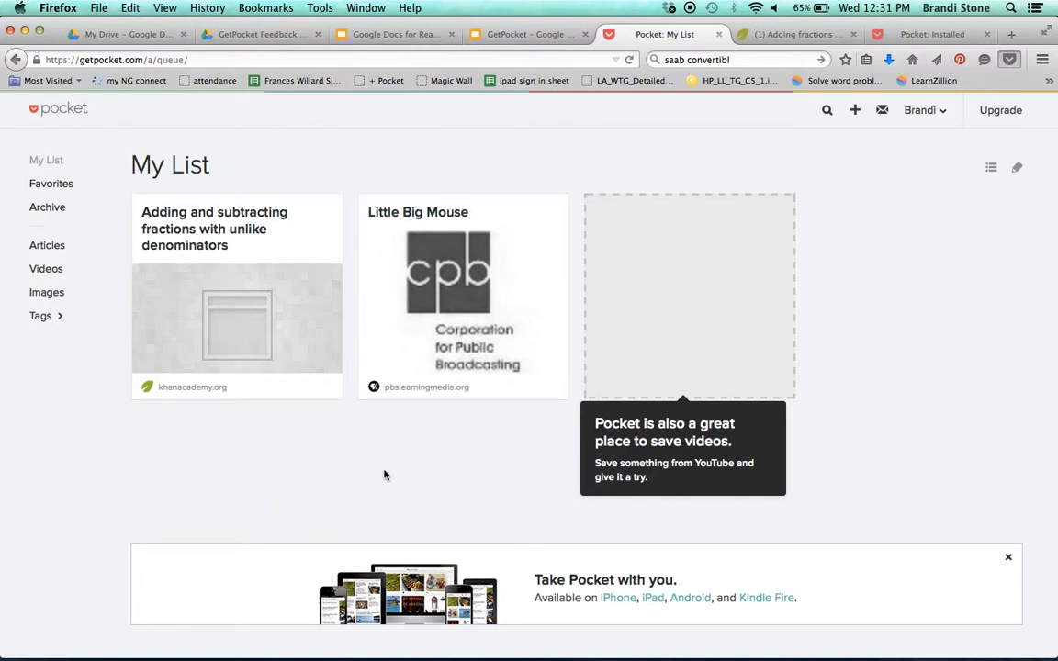
{"action": "mouse_move", "coordinate": [367, 450]}
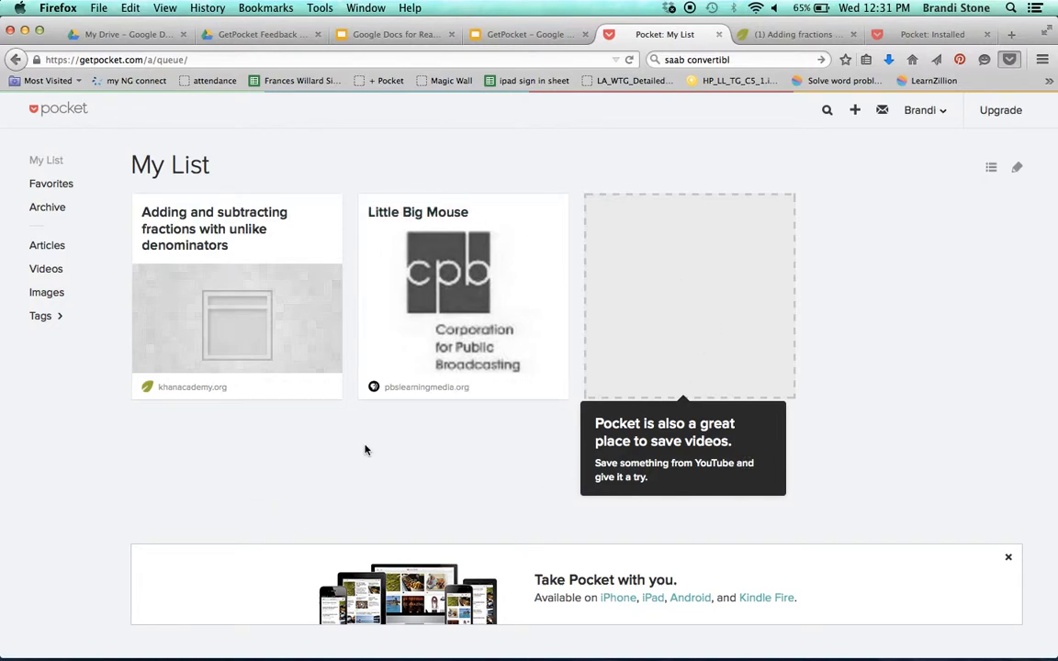